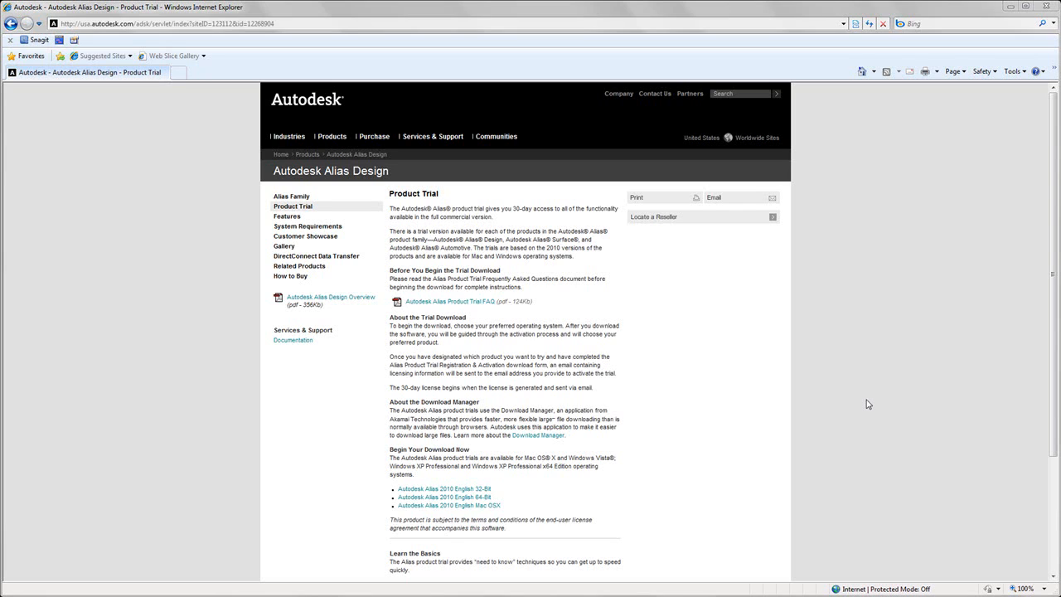
# - Scroll the Alias Design trial page down to the 32-bit, 64-bit and Mac download links
pyautogui.scroll(-3)
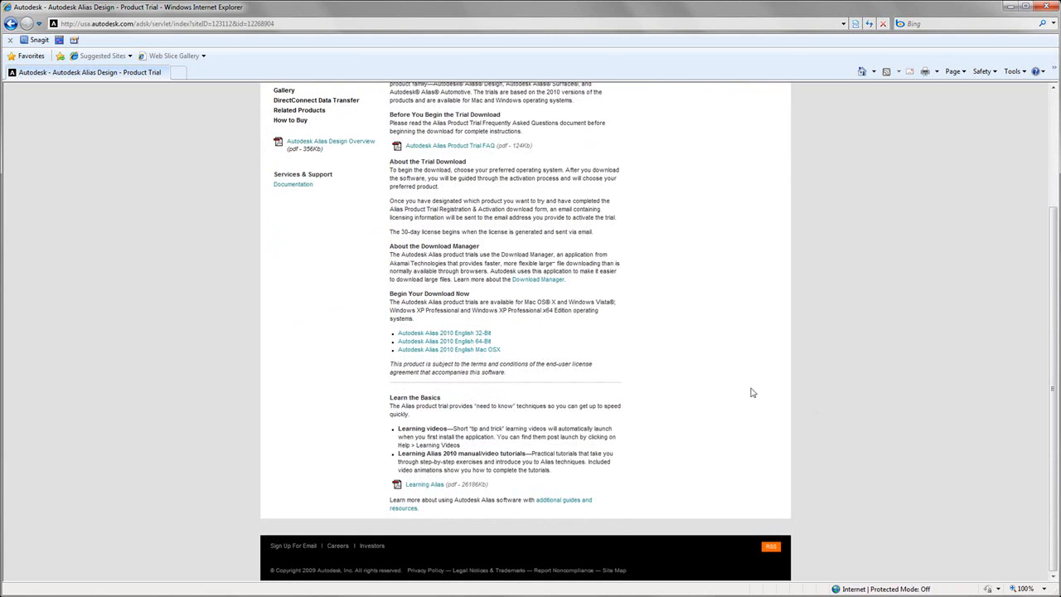
pyautogui.moveTo(421, 439)
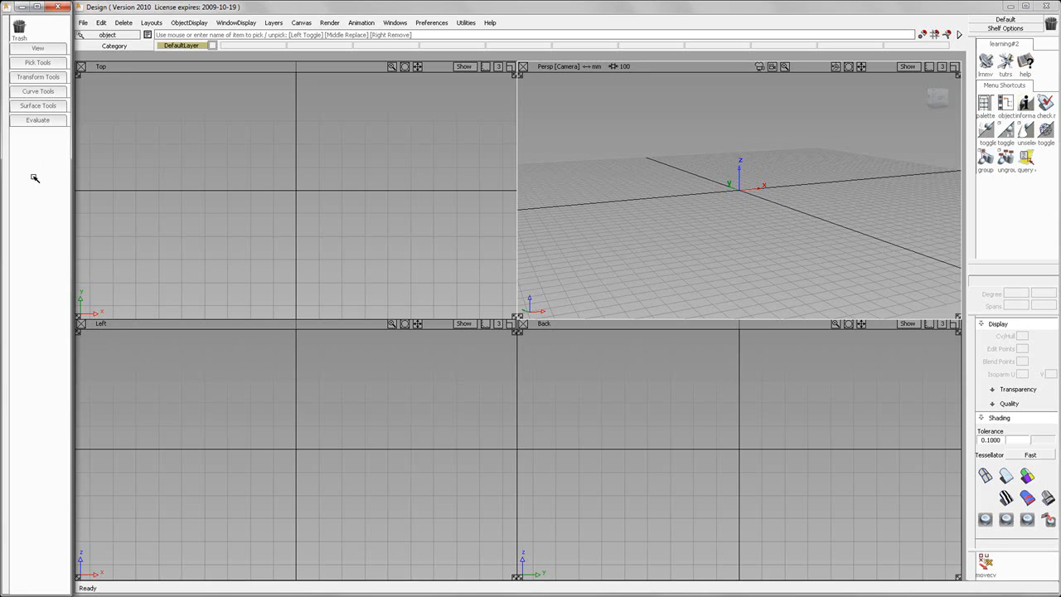
pyautogui.moveTo(561, 261)
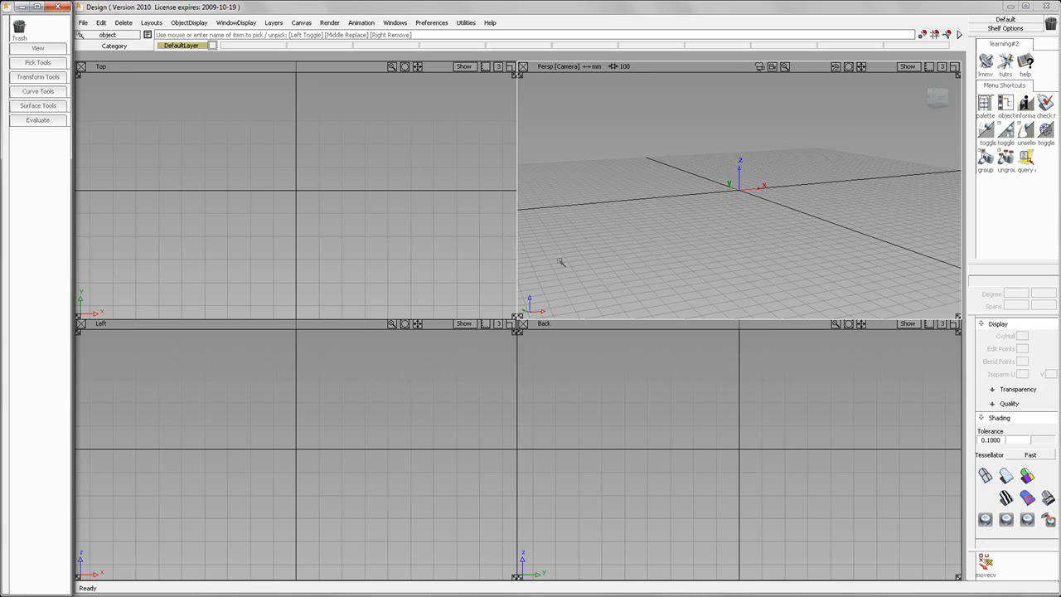
pyautogui.moveTo(990, 199)
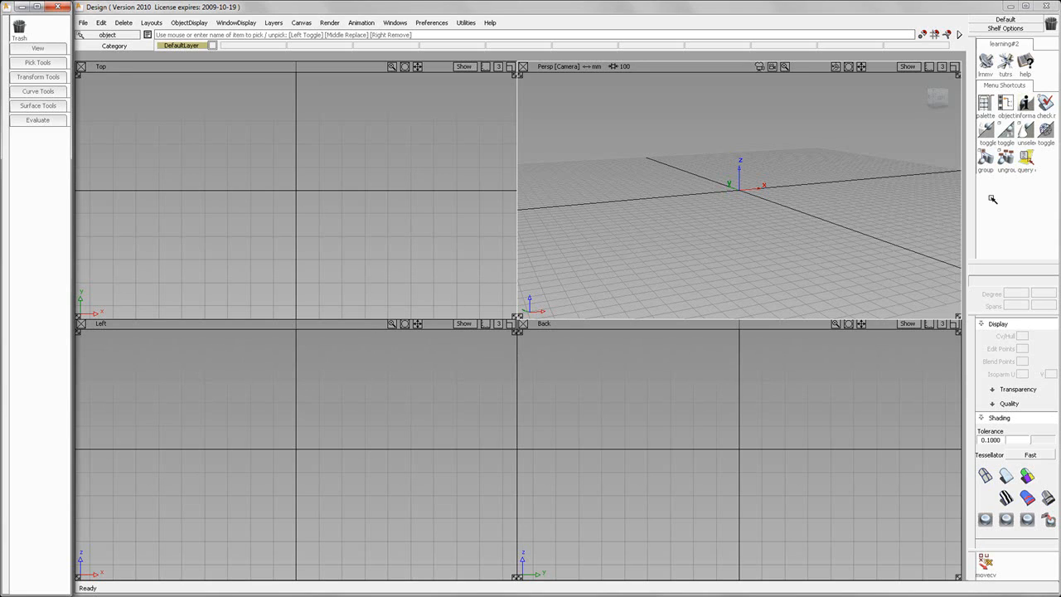
pyautogui.moveTo(711, 265)
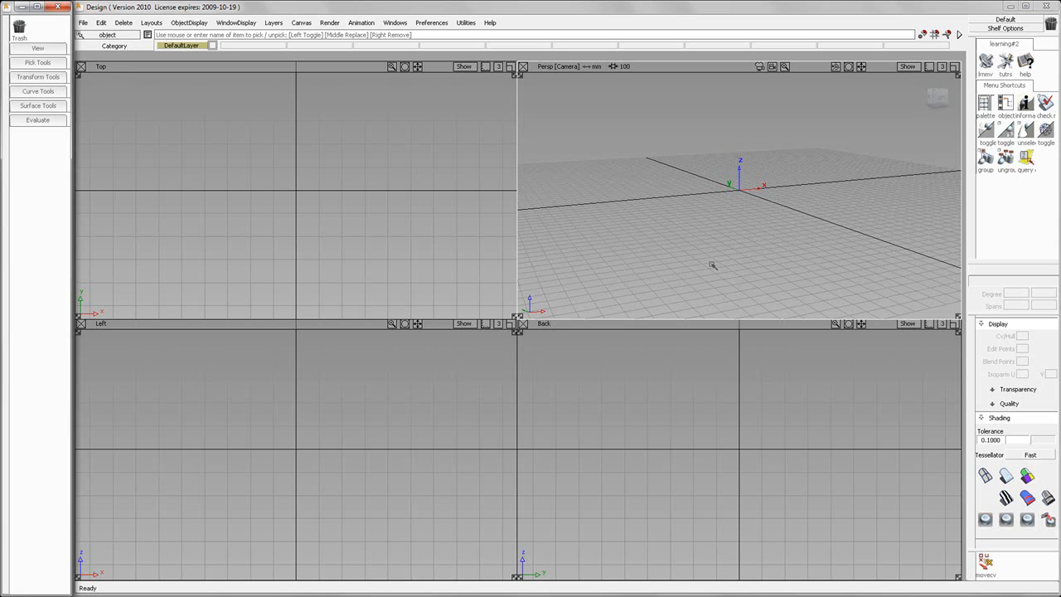
pyautogui.moveTo(323, 308)
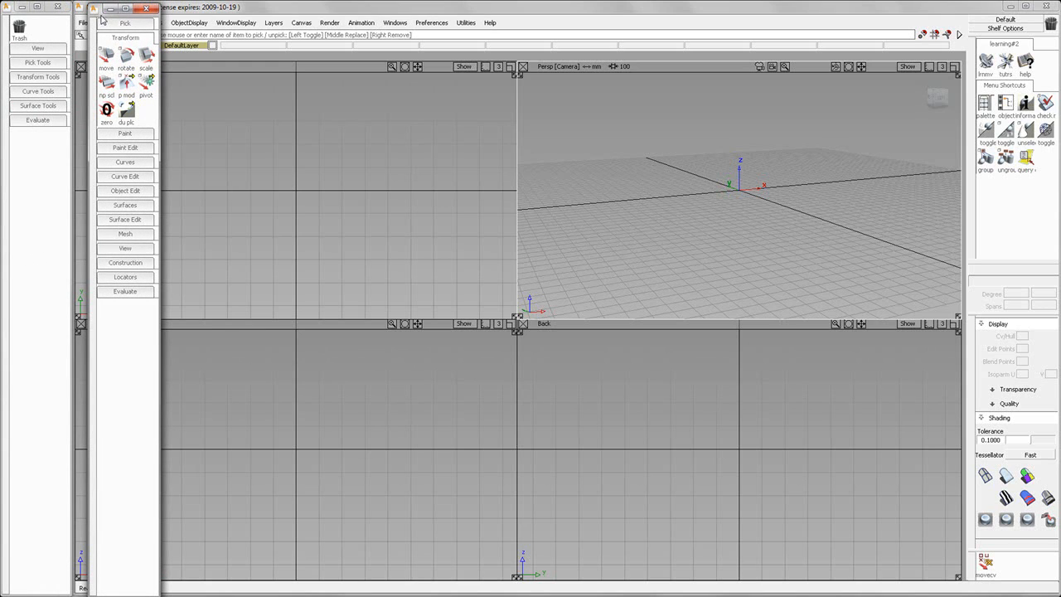
# - Collapse the palette's Transform section, then expand it to show move, rotate and scale tools
pyautogui.click(129, 39)
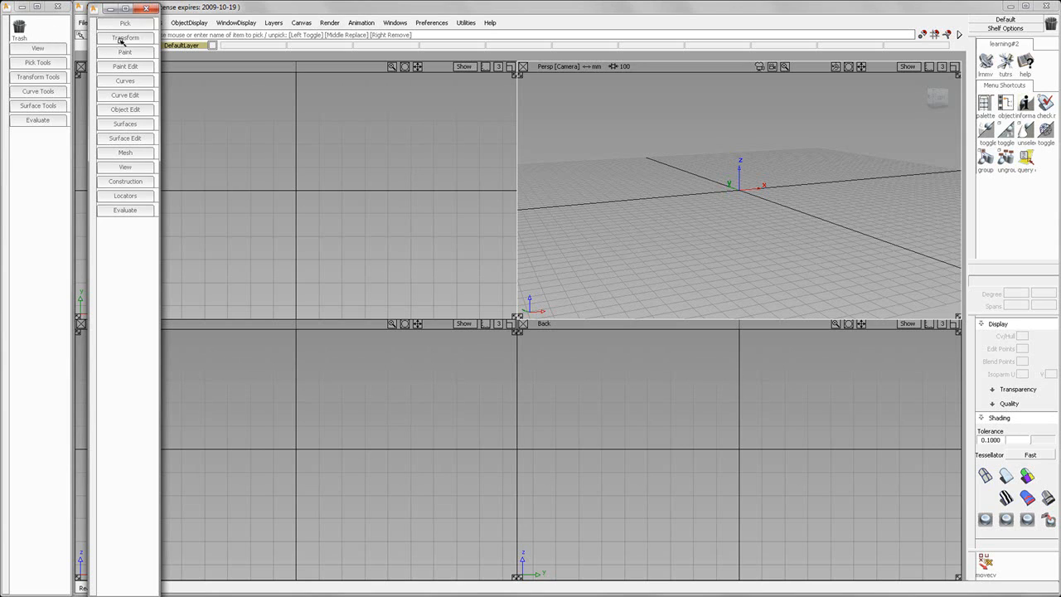
pyautogui.click(125, 41)
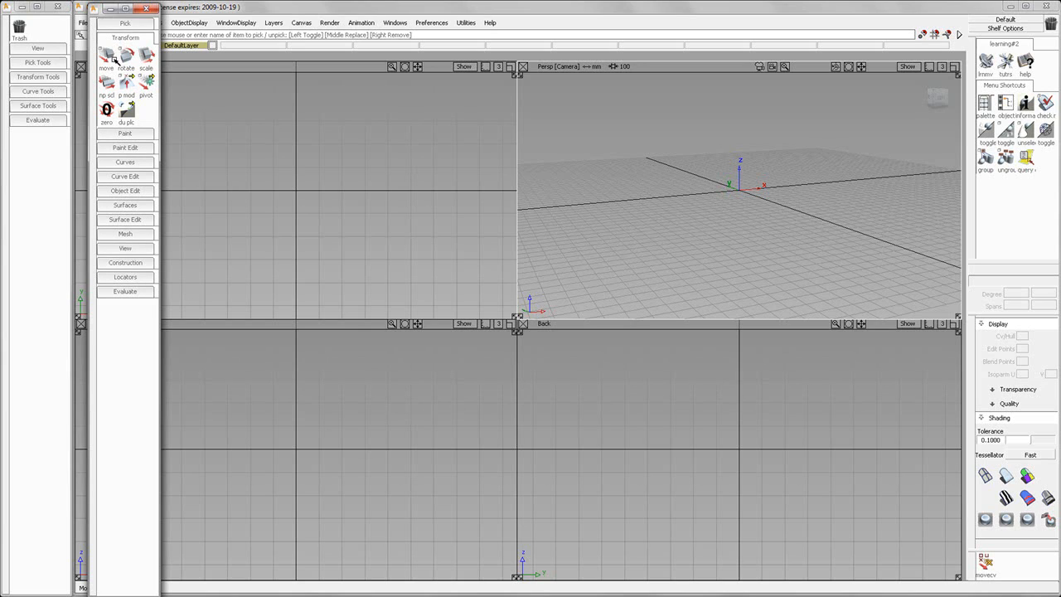
pyautogui.moveTo(108, 68)
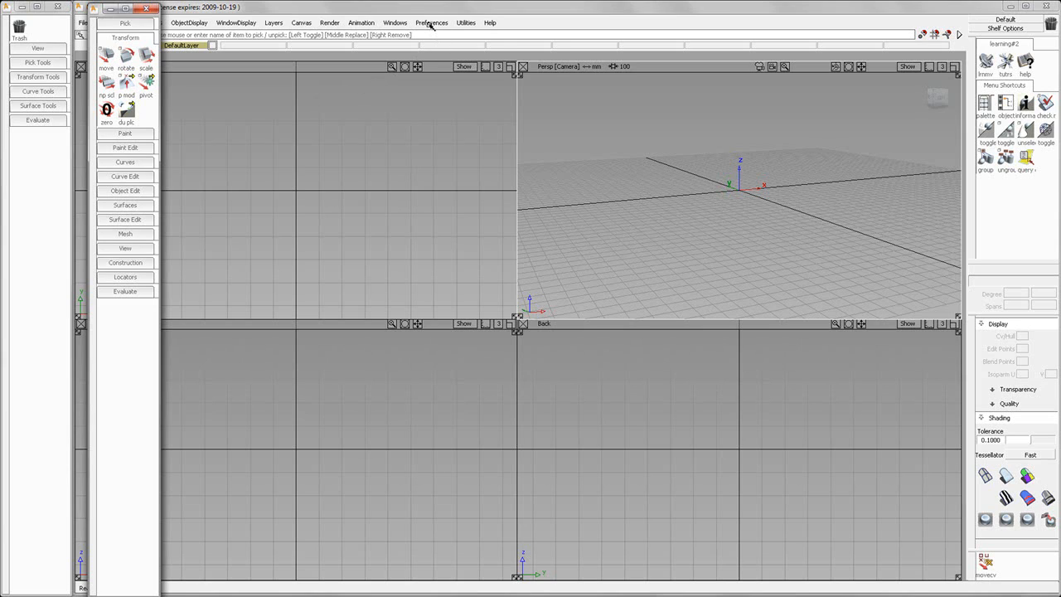
# - In Palette/Shelves Layout, keep the palette Left, move shelves to Bottom, and toggle Keep Alias Window Size
pyautogui.click(431, 22)
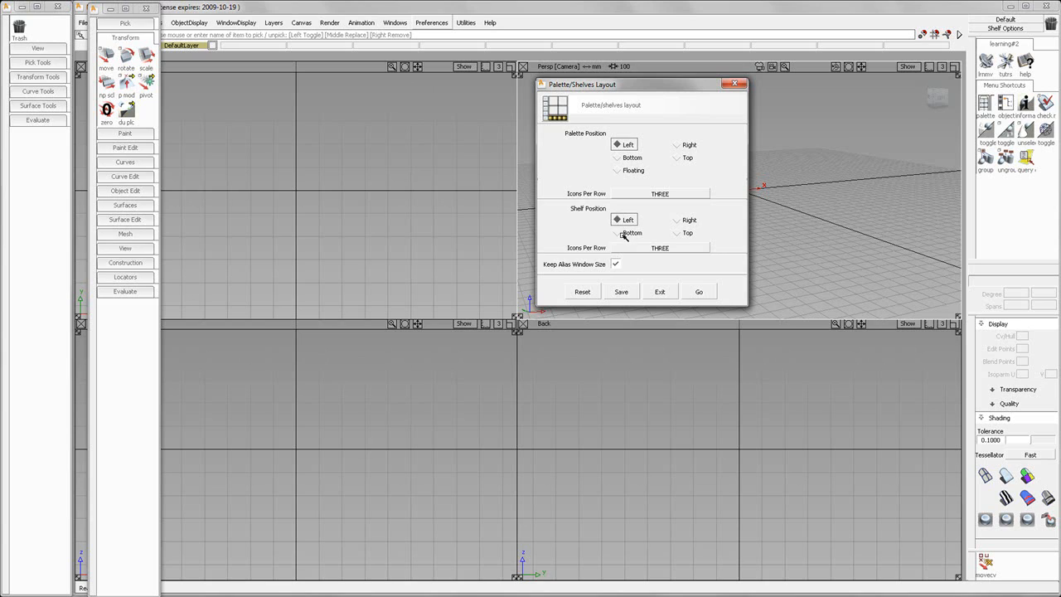
pyautogui.click(616, 233)
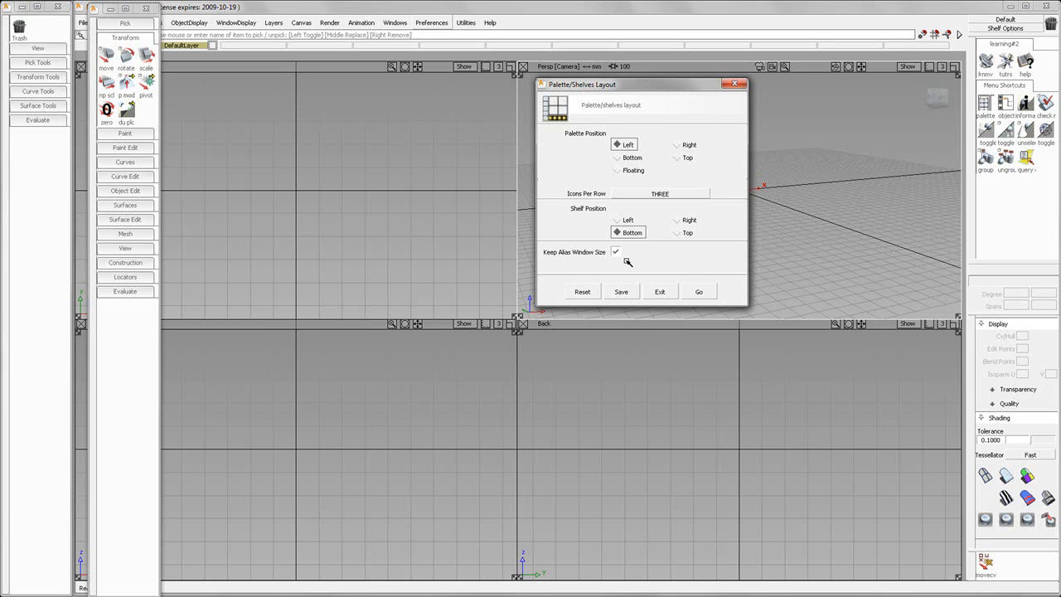
pyautogui.click(615, 252)
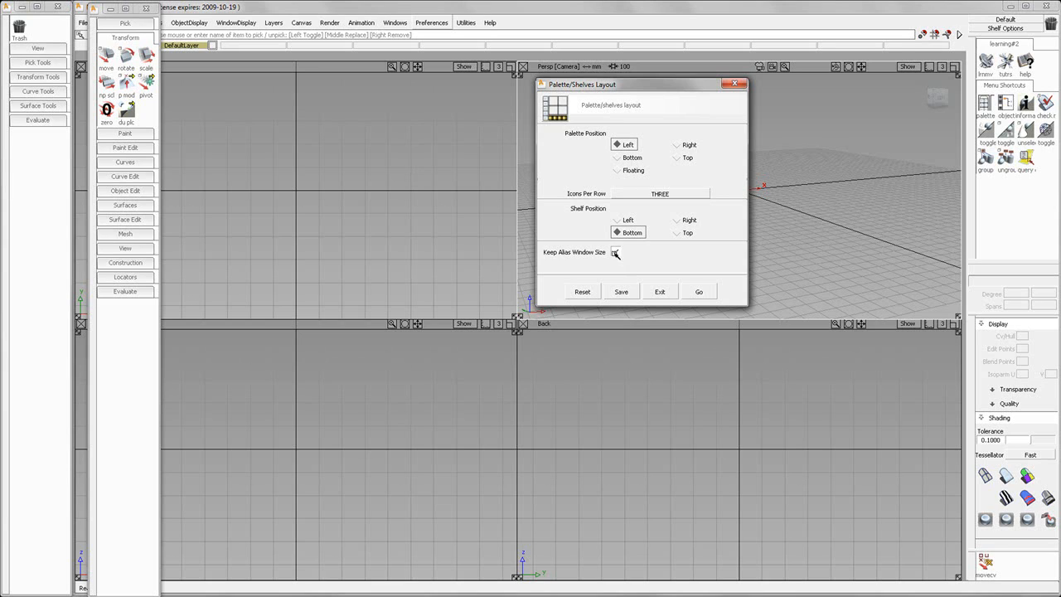
pyautogui.click(616, 252)
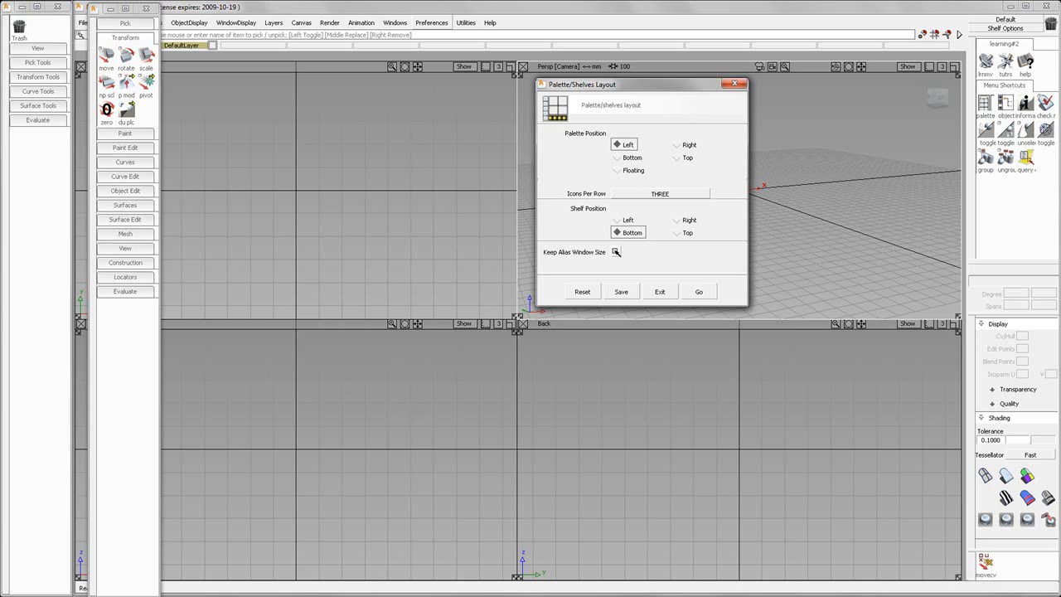
pyautogui.click(616, 251)
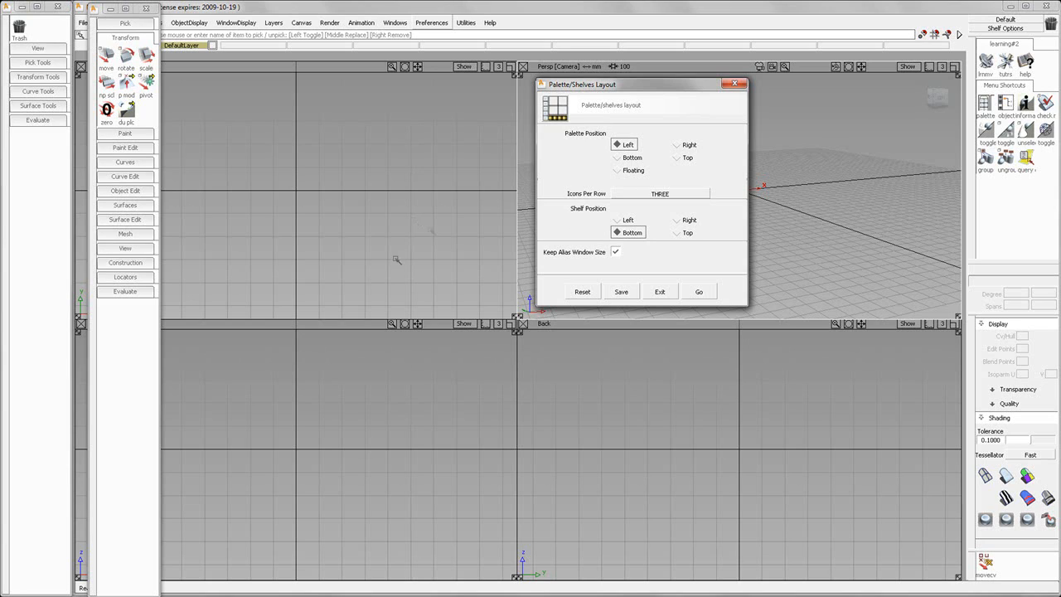
pyautogui.moveTo(426, 235)
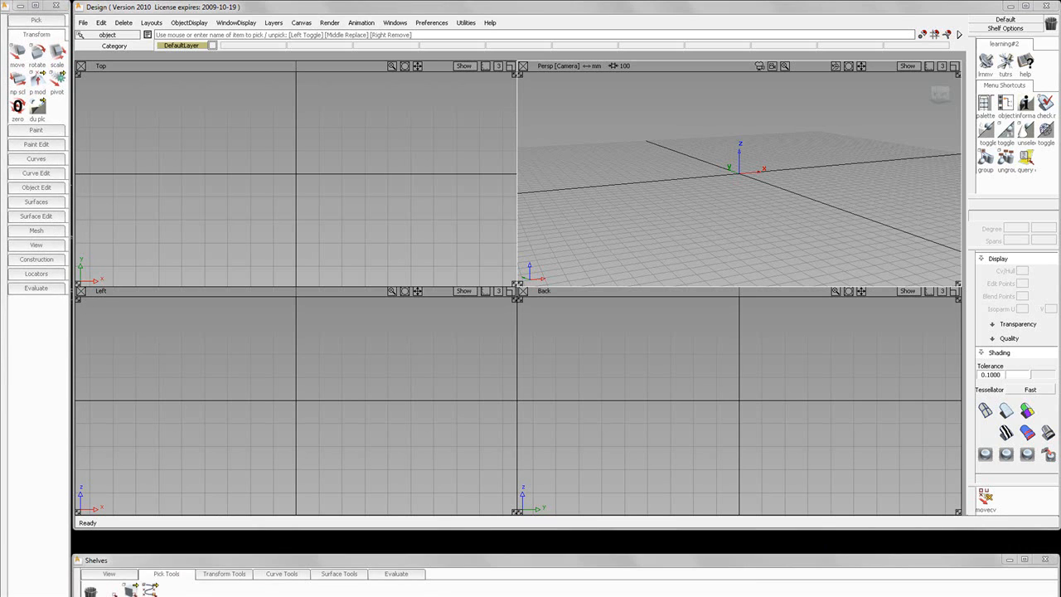
pyautogui.moveTo(330, 542)
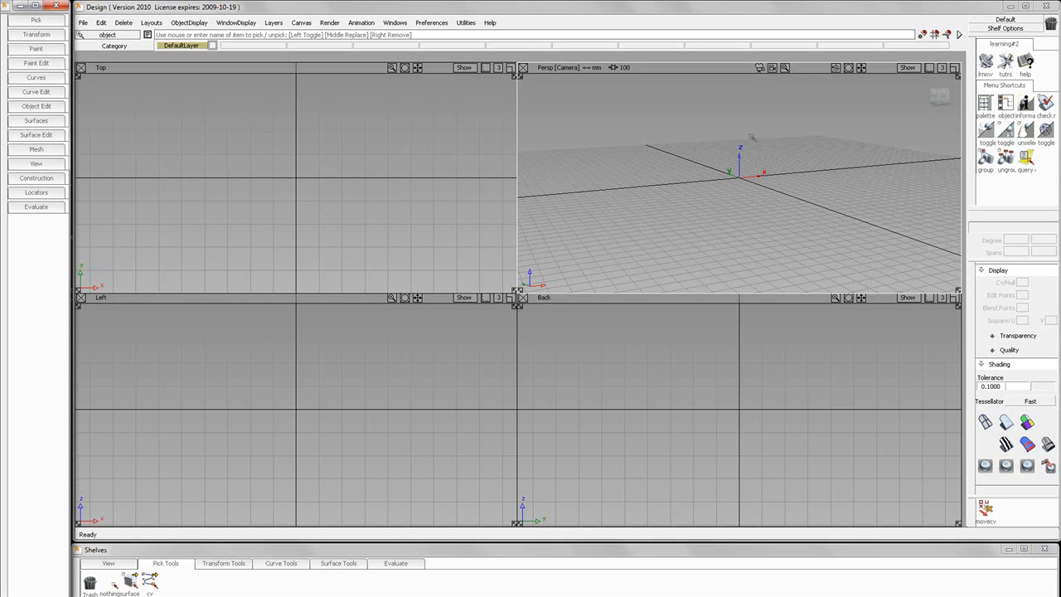
pyautogui.moveTo(360, 336)
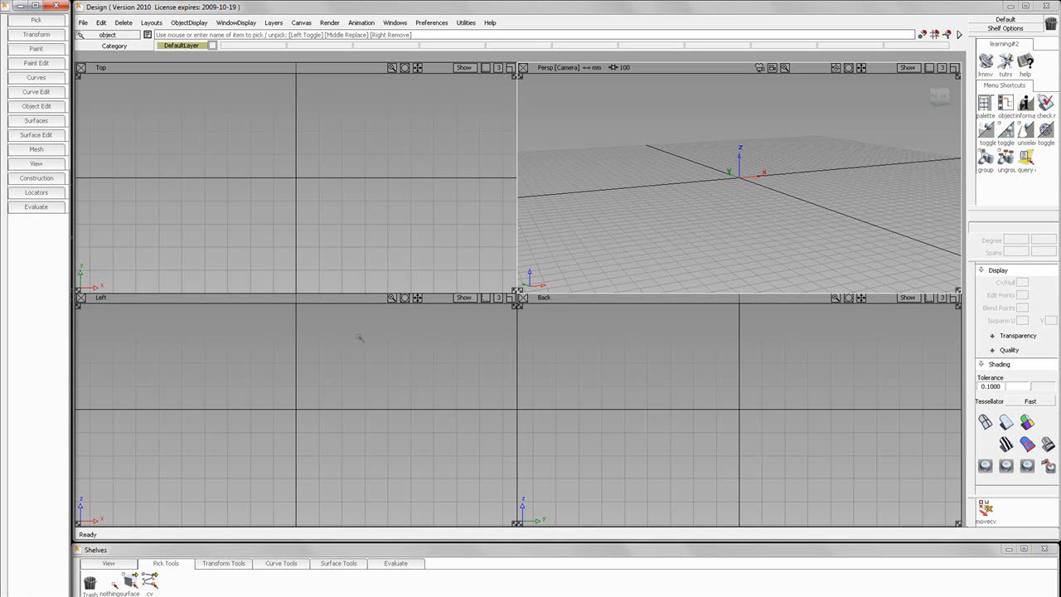
pyautogui.moveTo(342, 203)
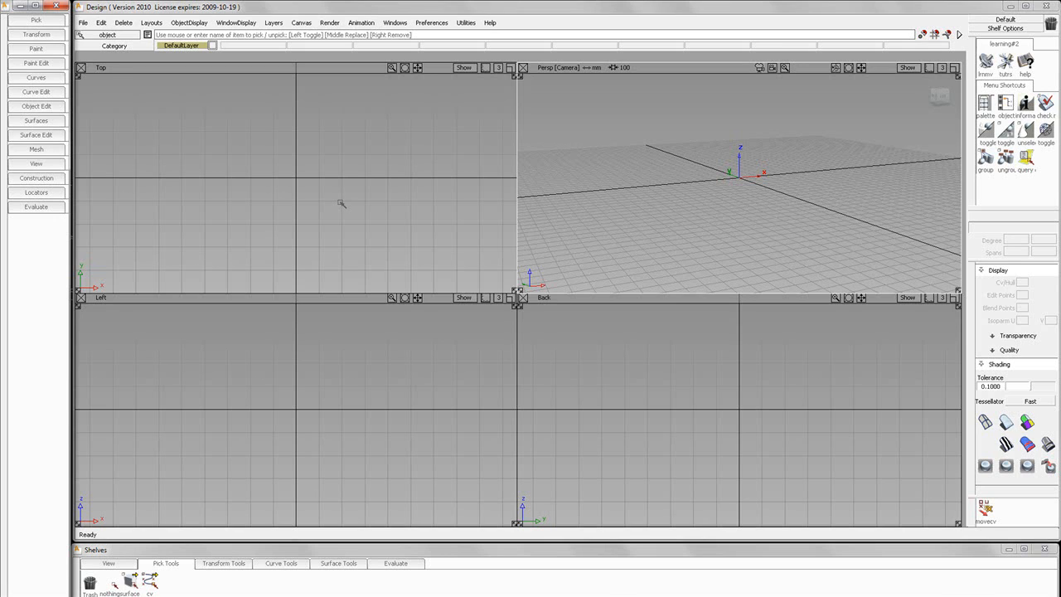
# - Uncheck Control Panel in the Windows menu so the four viewports fill the width
pyautogui.click(407, 23)
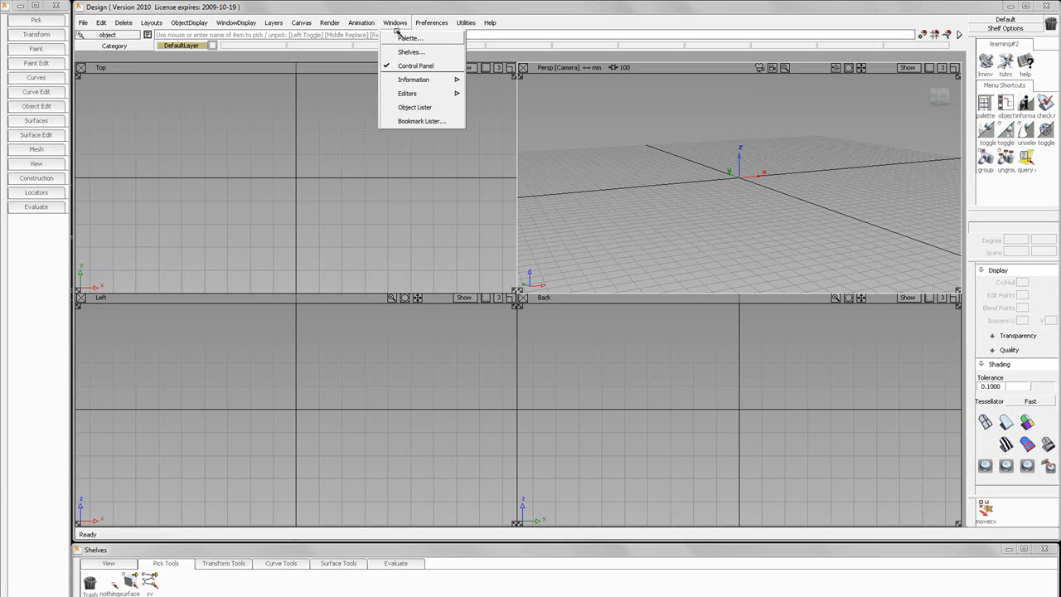
pyautogui.click(425, 64)
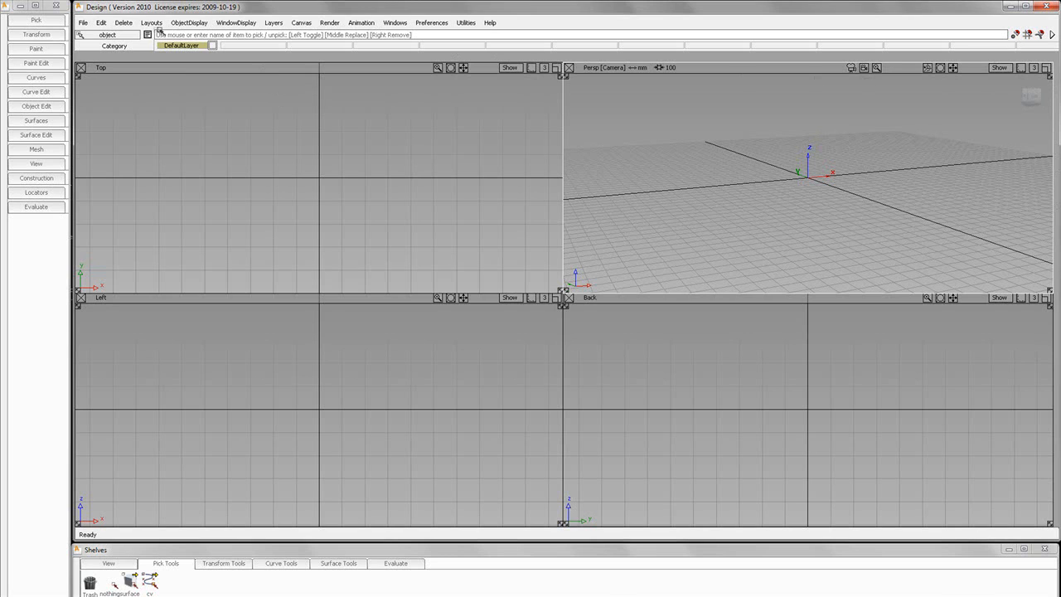
pyautogui.click(155, 23)
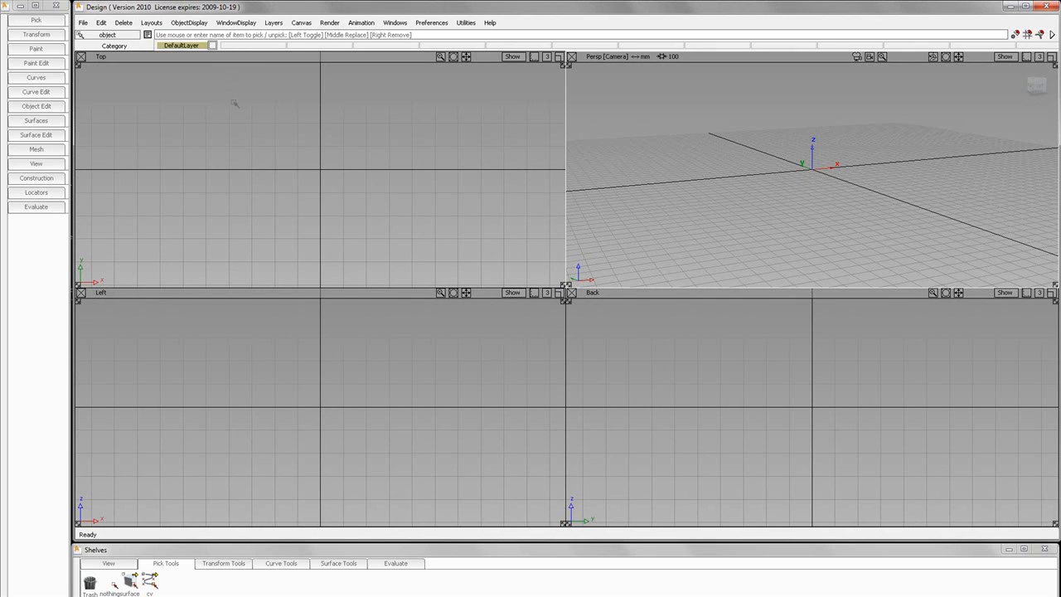
pyautogui.moveTo(237, 105)
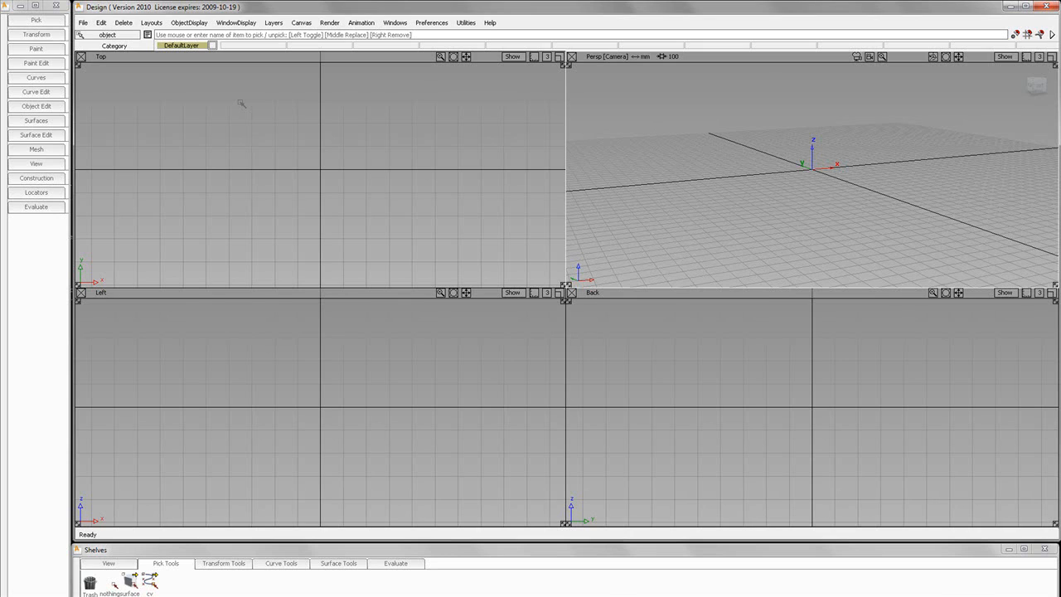
pyautogui.moveTo(105, 493)
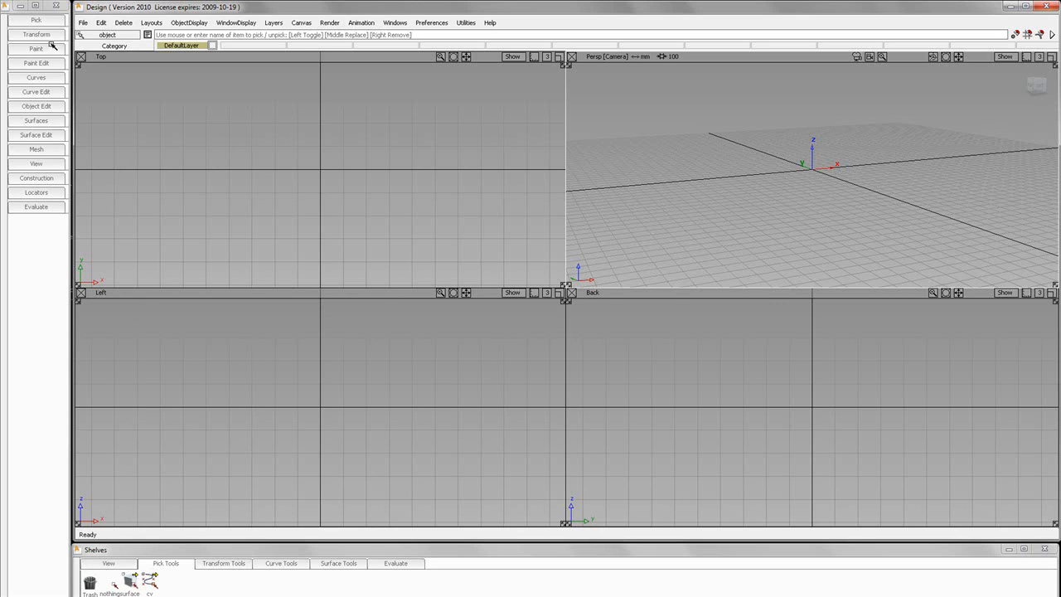
# - Delete the View shelf and remaining shelves, turning off delete confirmations
pyautogui.click(34, 21)
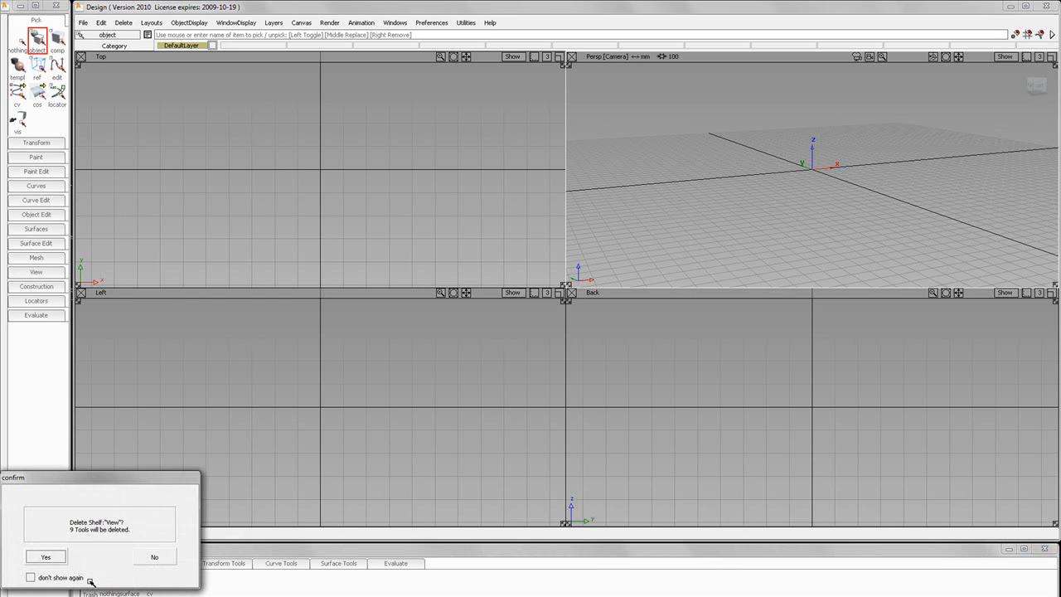
pyautogui.click(29, 576)
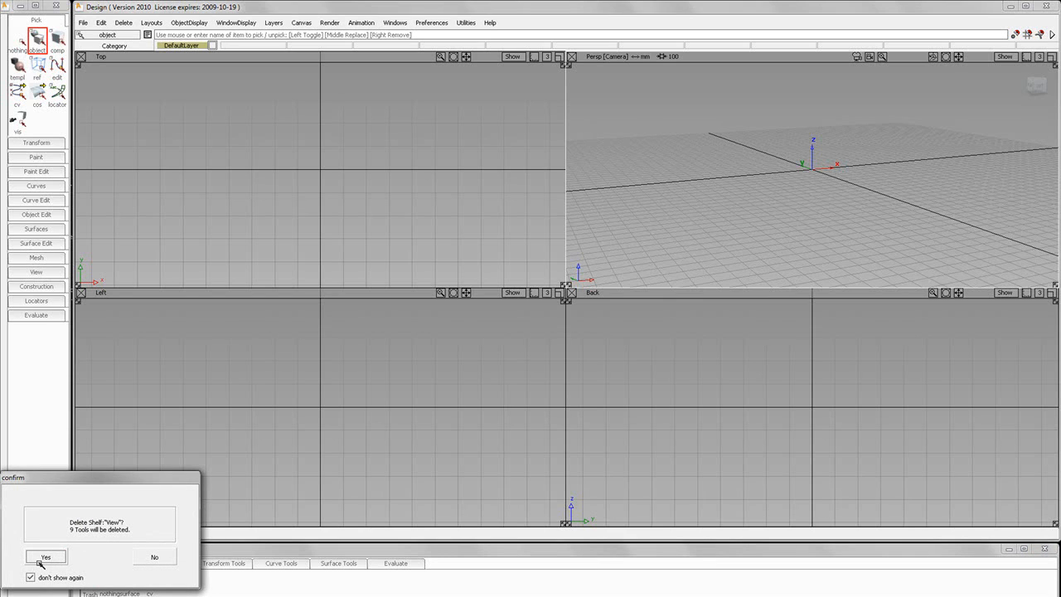
pyautogui.click(40, 555)
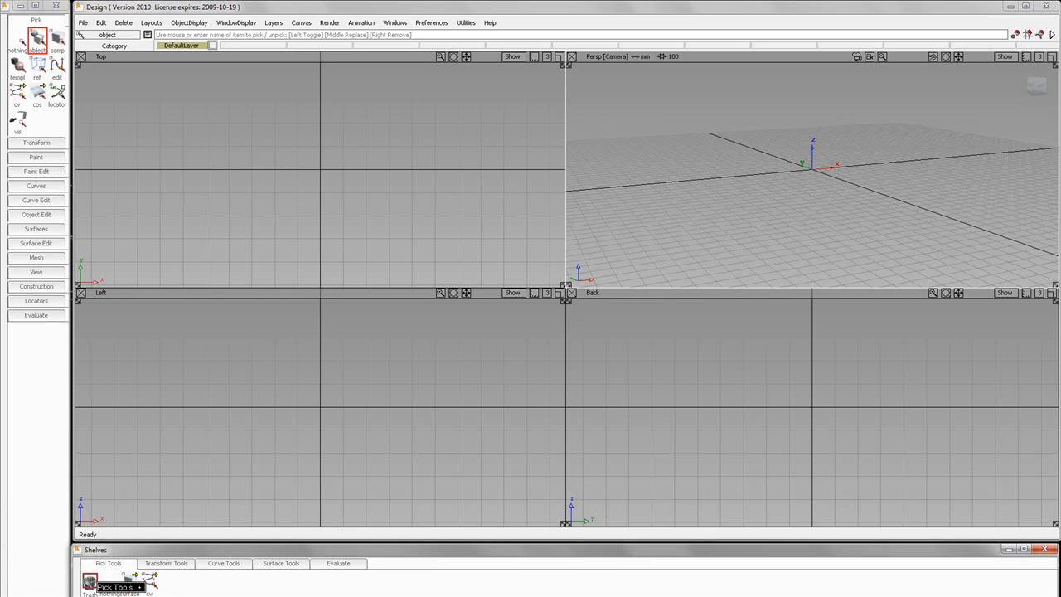
pyautogui.click(109, 564)
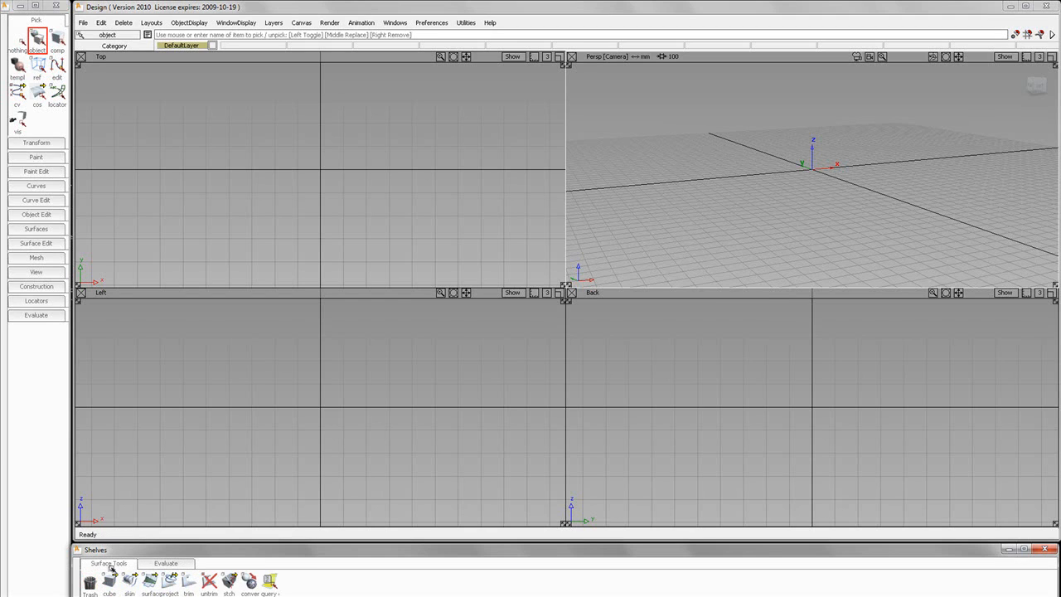
pyautogui.click(165, 562)
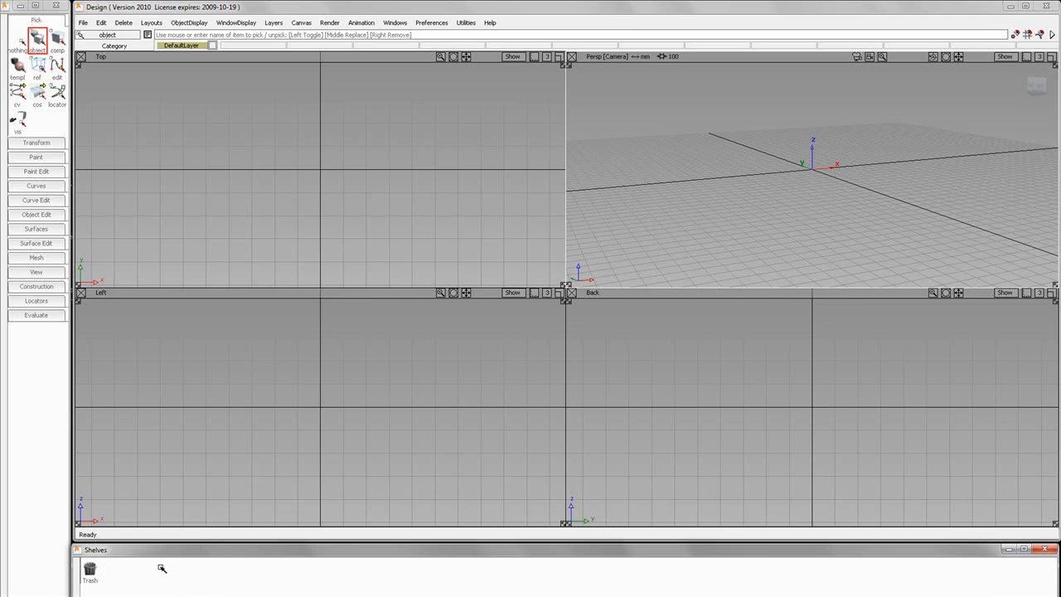
pyautogui.moveTo(161, 566)
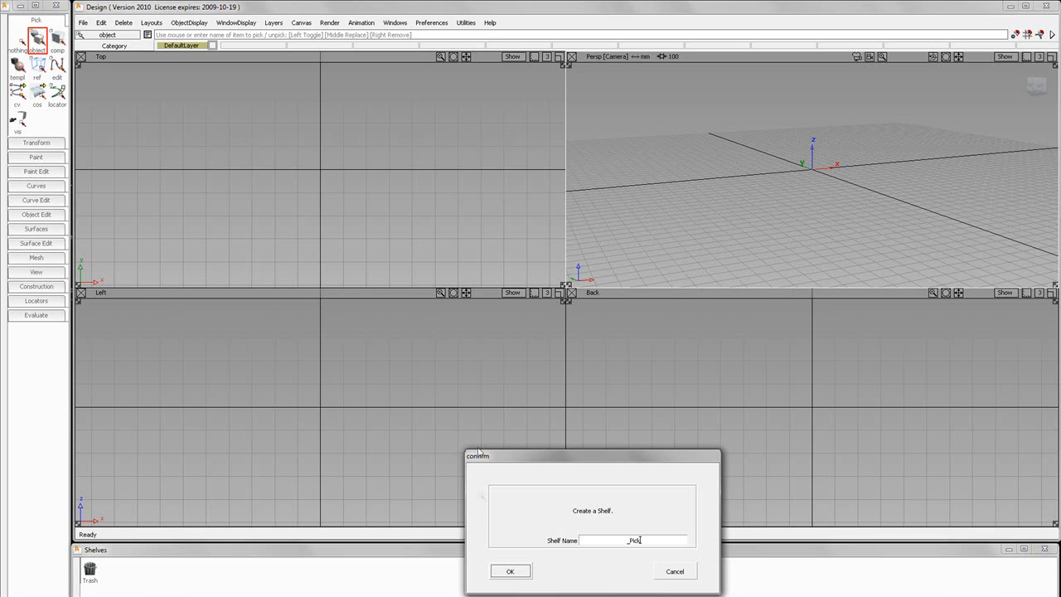
# - Confirm the new shelf named '_Pick' with OK
pyautogui.click(509, 570)
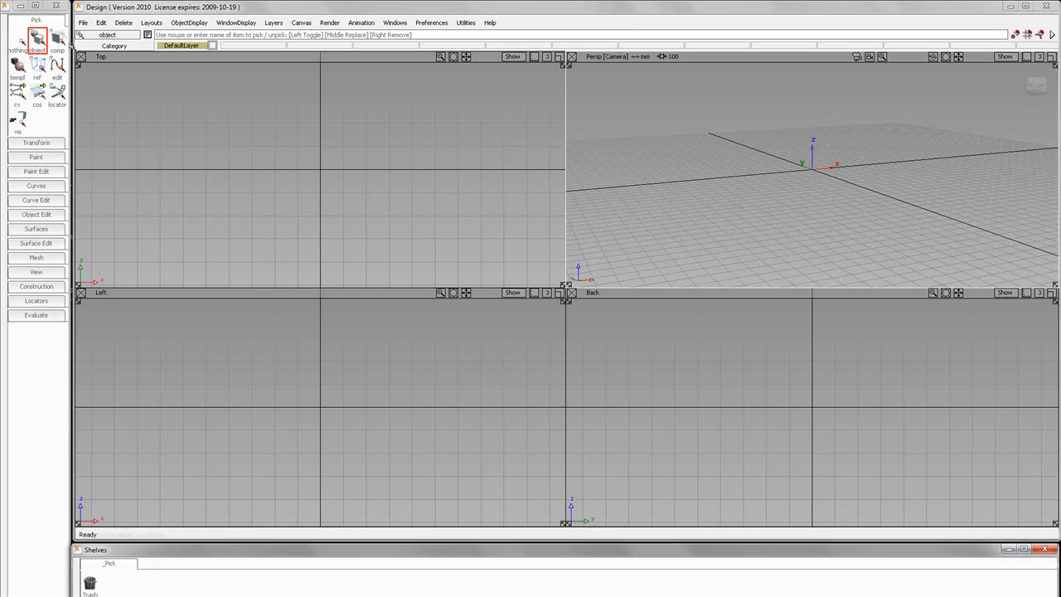
pyautogui.moveTo(16, 39)
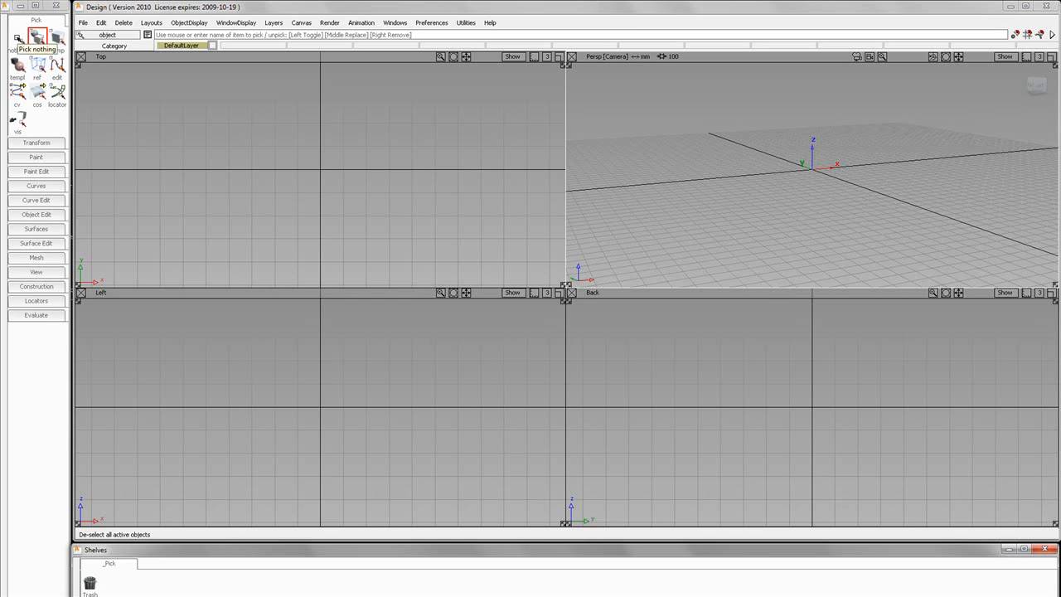